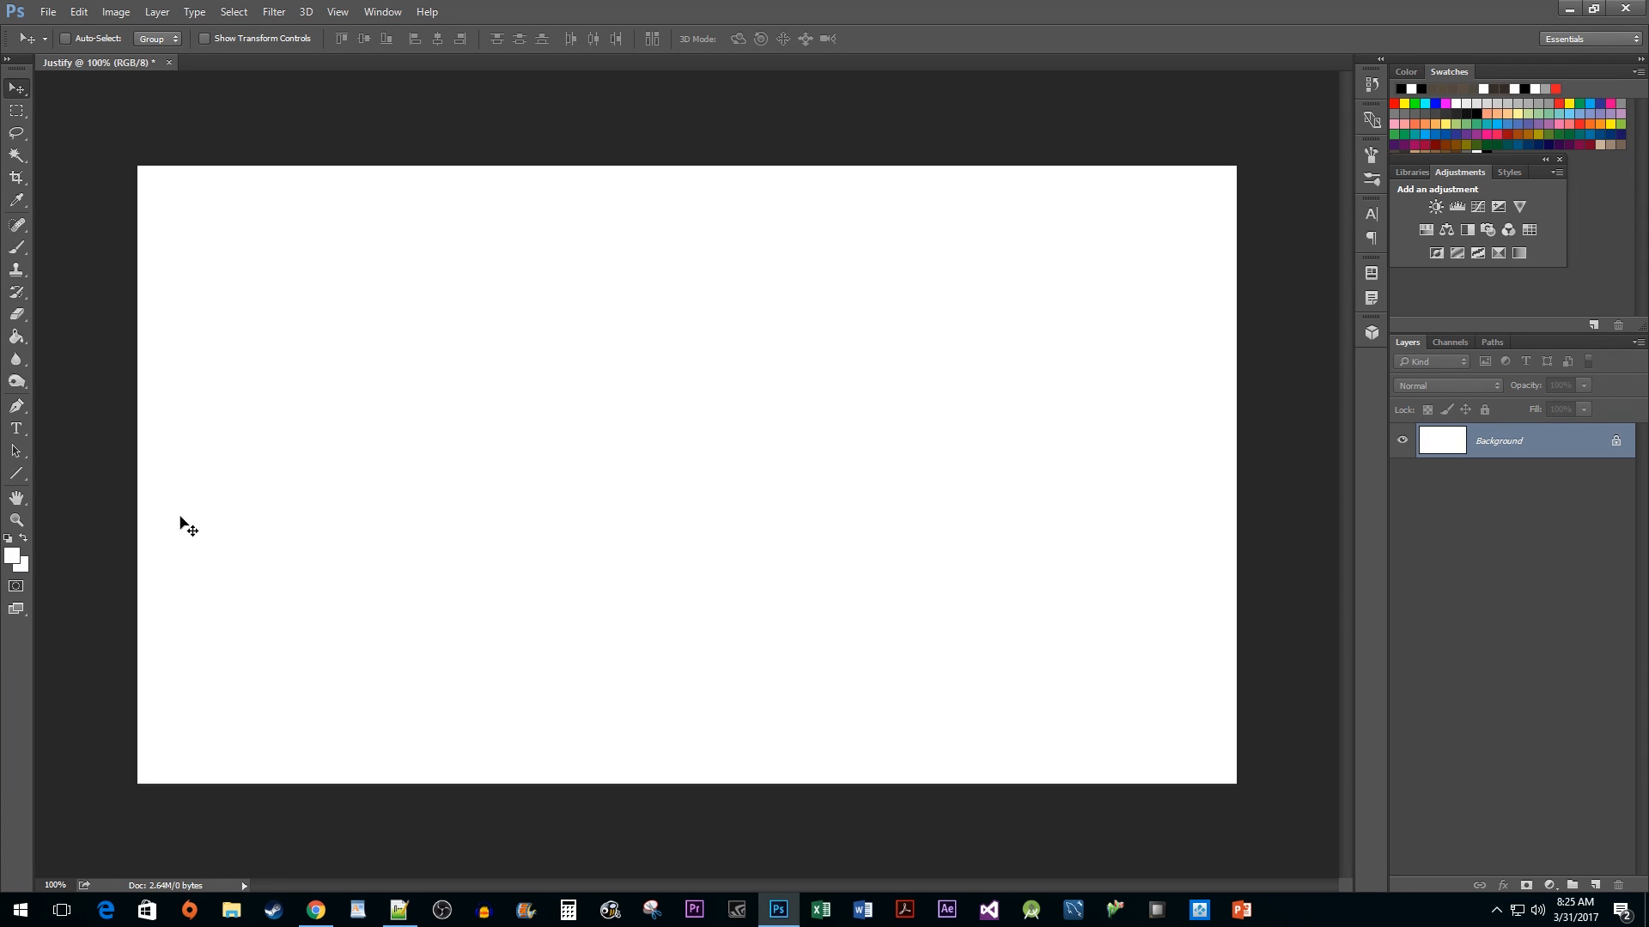
Activate the Horizontal Type Tool from the toolbar
{"action": "left_click", "coordinate": [17, 429]}
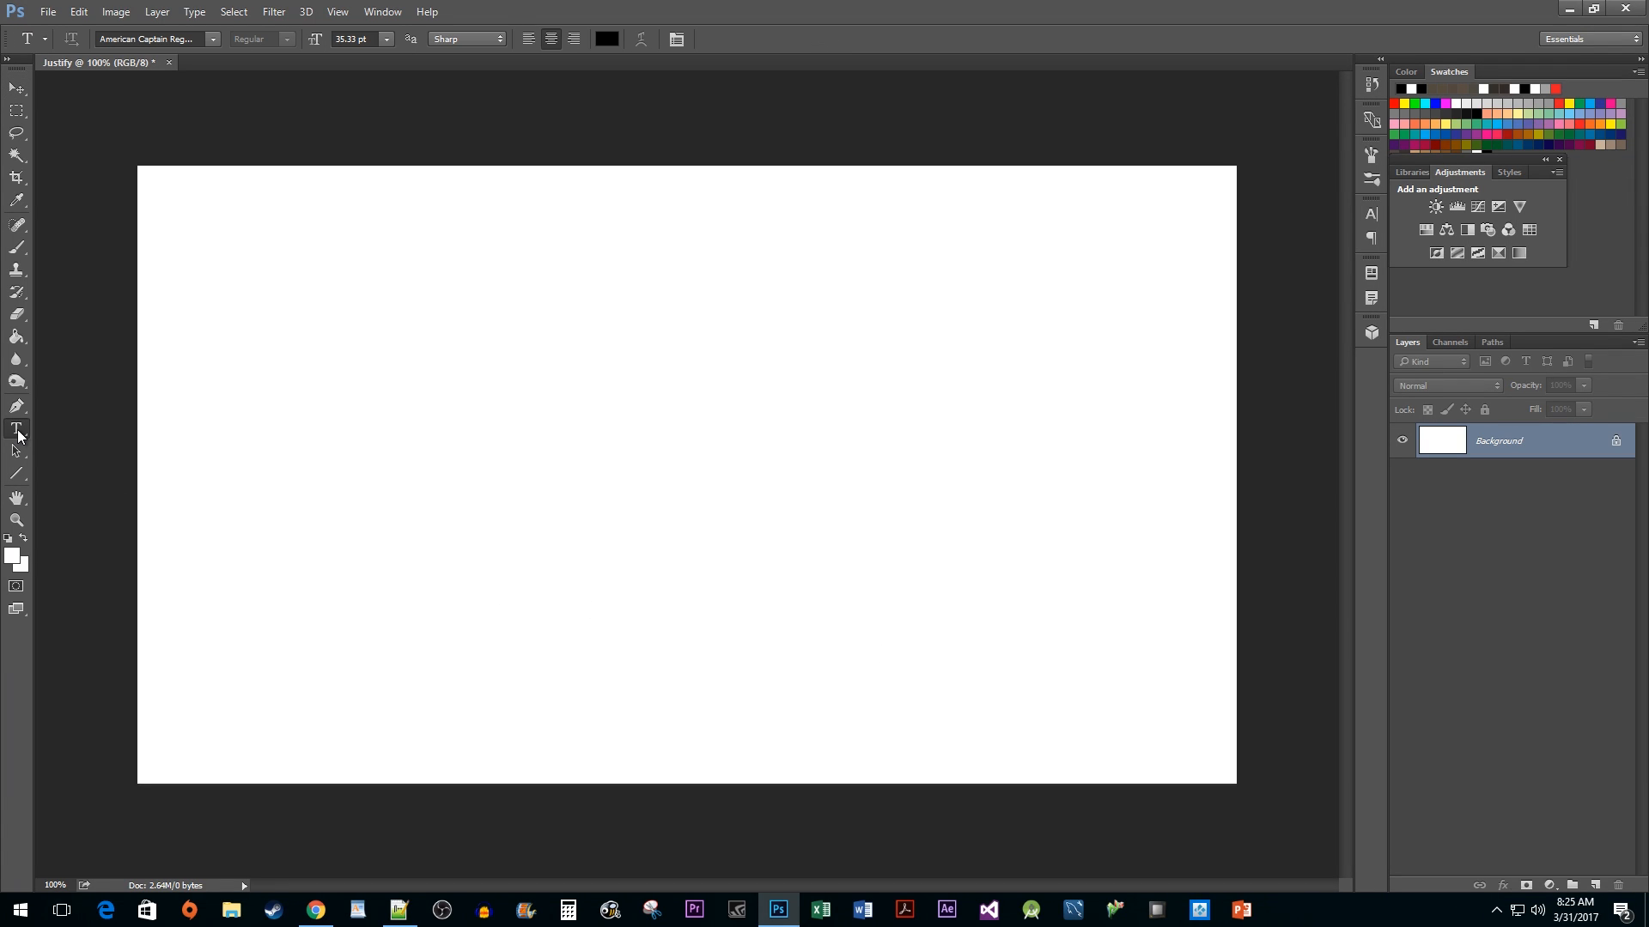
{"action": "mouse_move", "coordinate": [17, 429]}
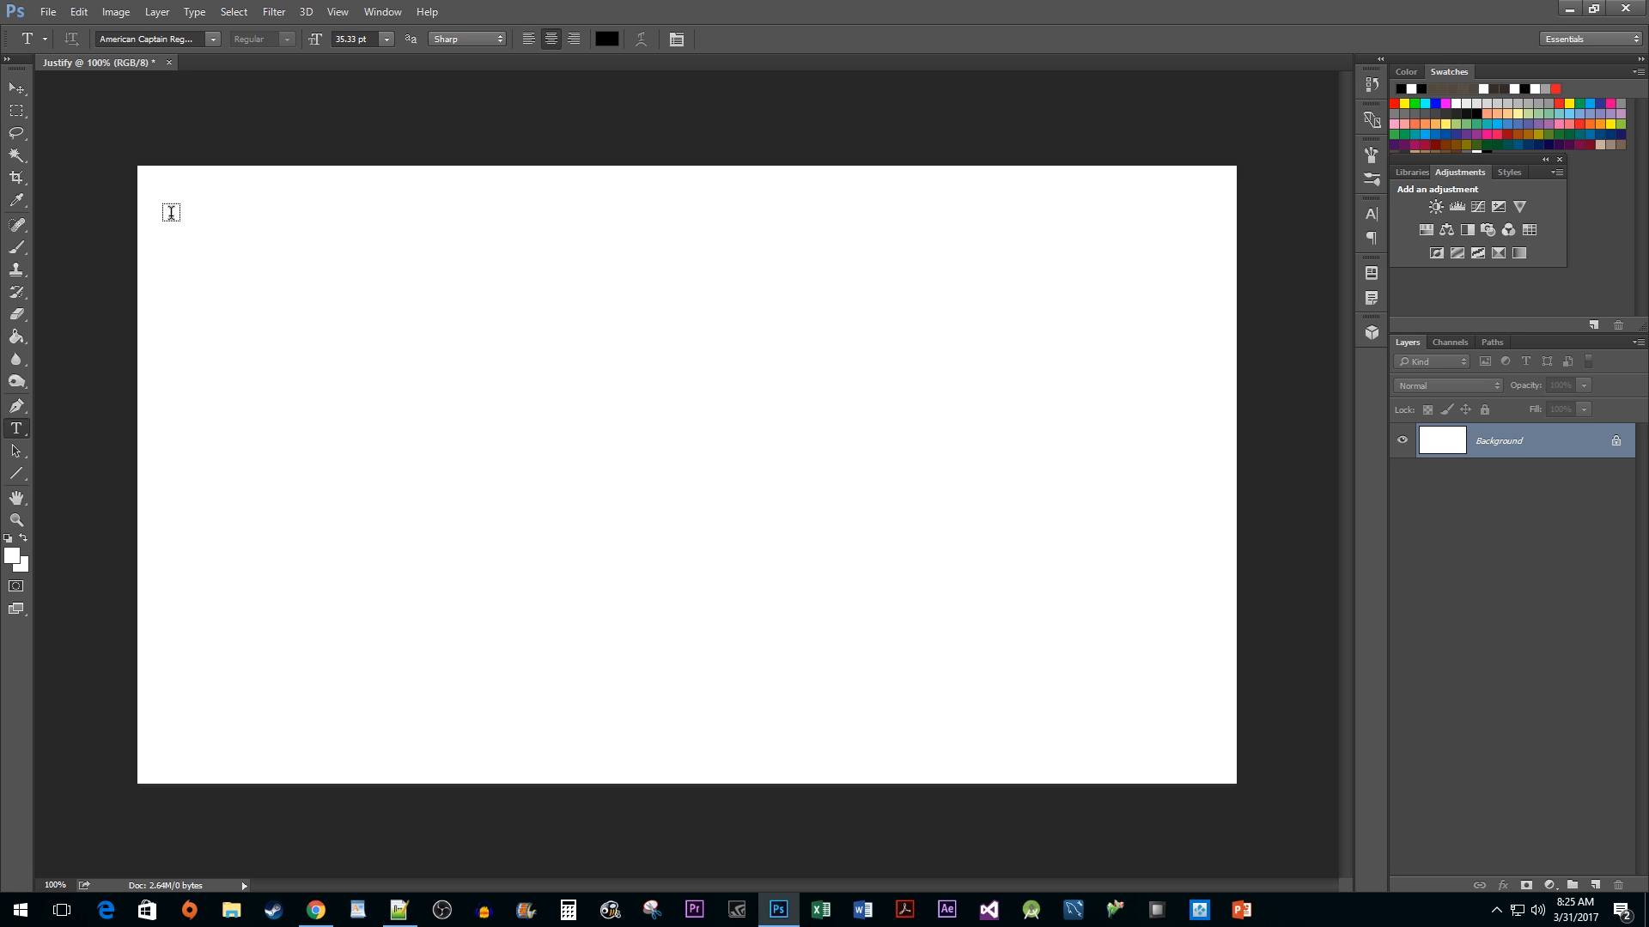
Draw a text box across most of the canvas and paste the zebra paragraph into it
{"action": "left_click_drag", "start_coordinate": [170, 207], "coordinate": [1196, 758]}
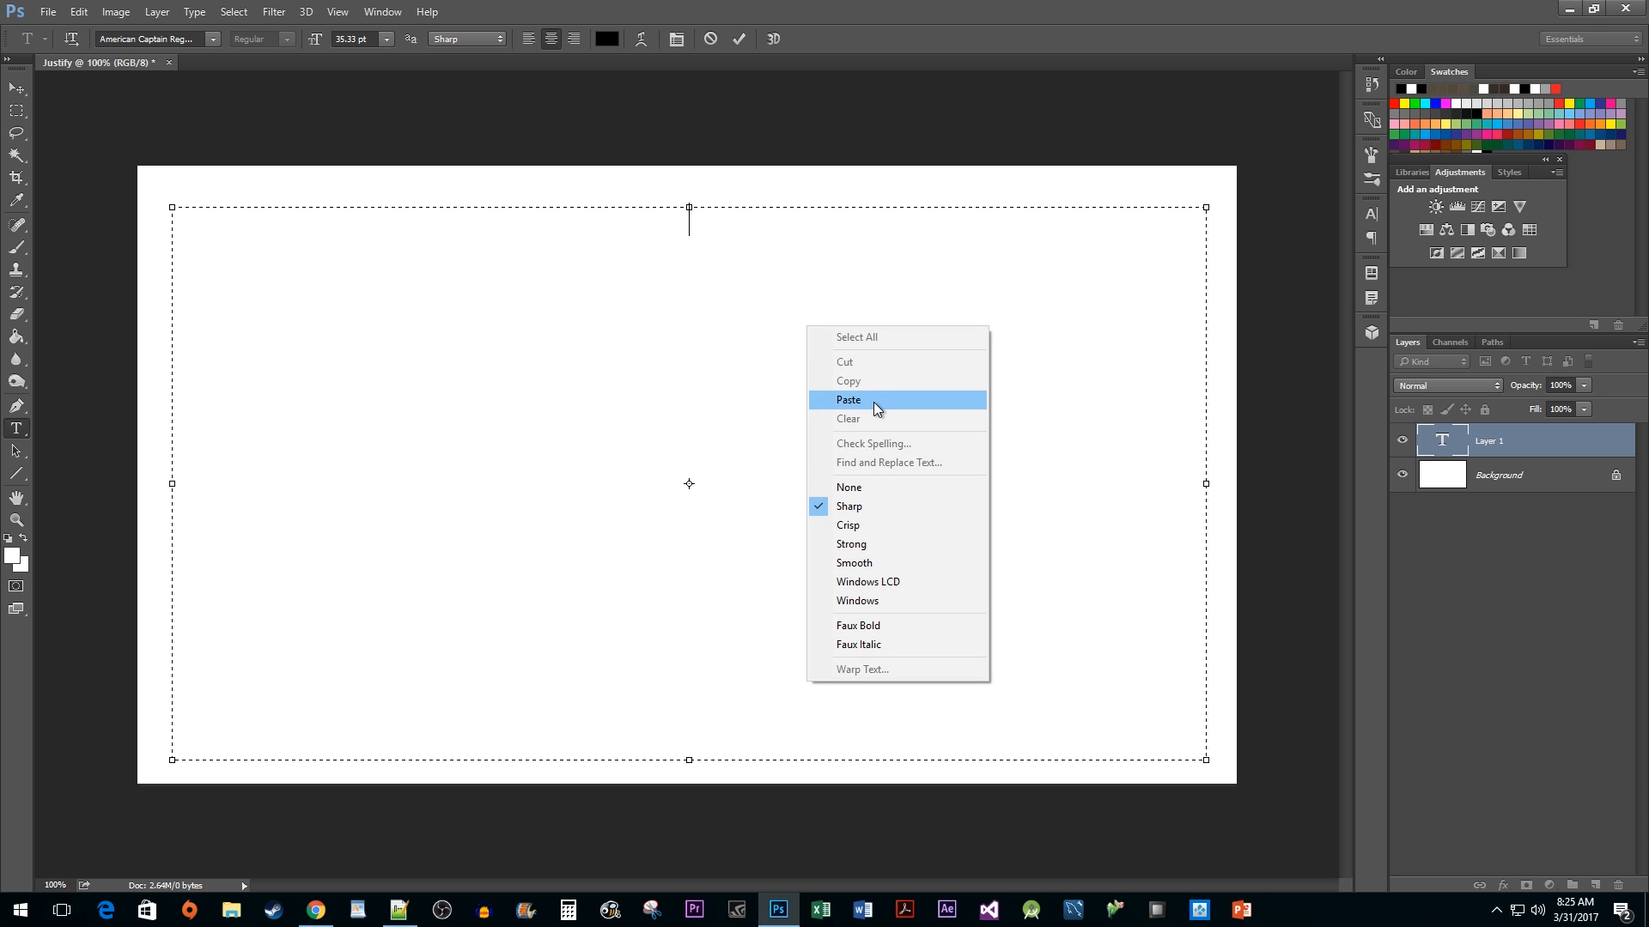
{"action": "left_click", "coordinate": [847, 400]}
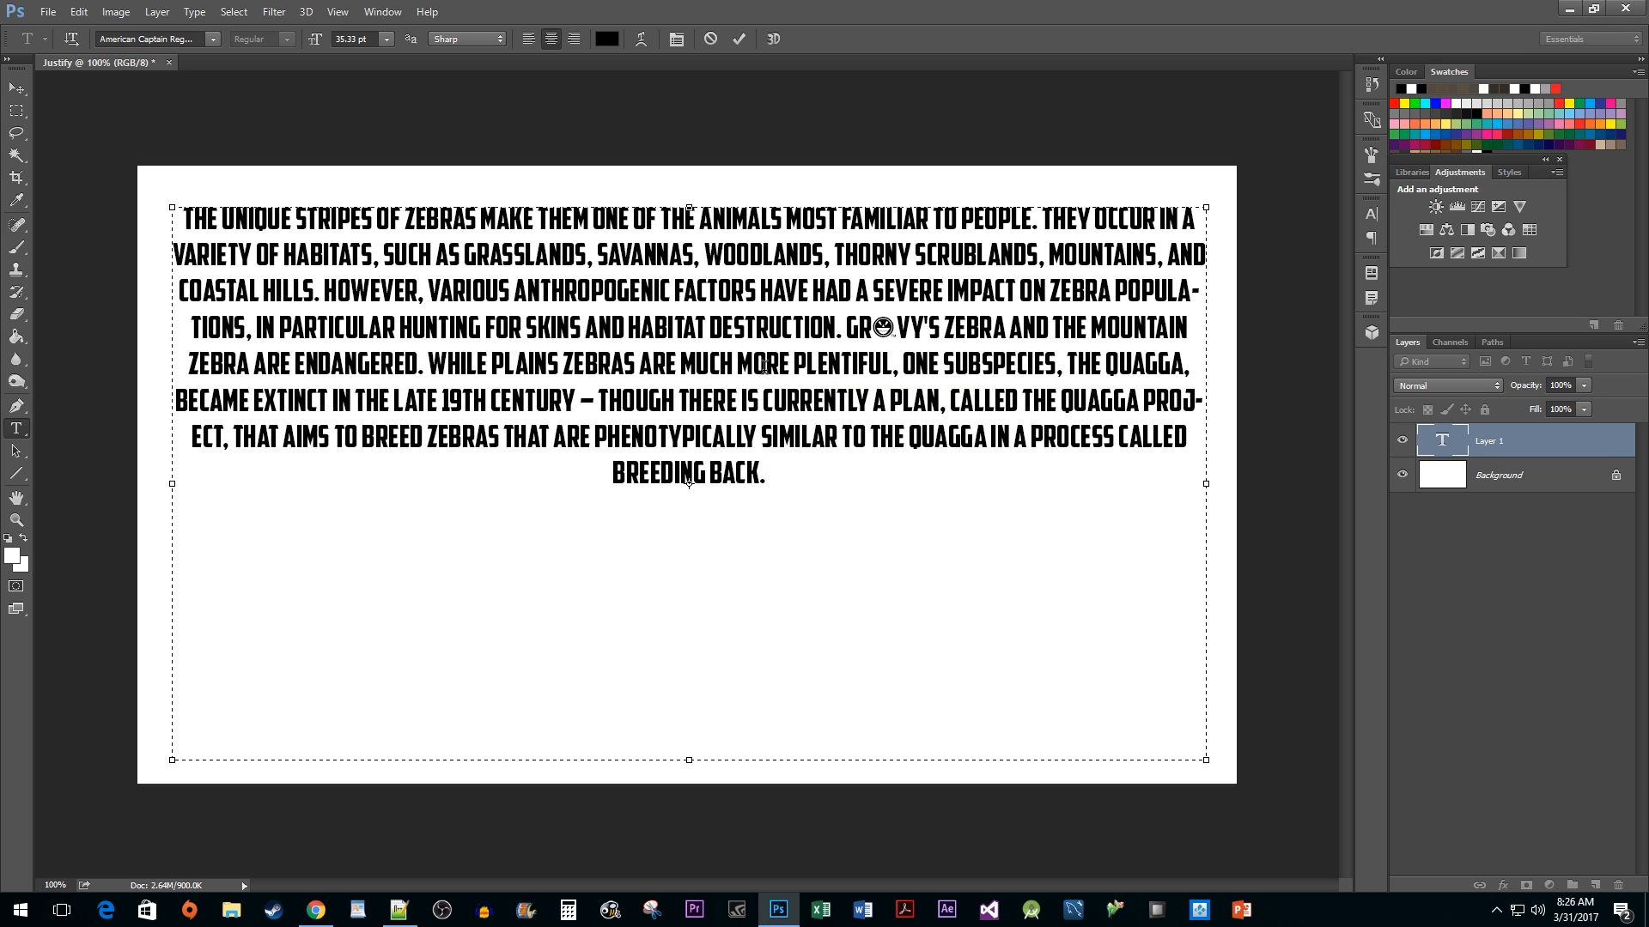
{"action": "left_click", "coordinate": [766, 474]}
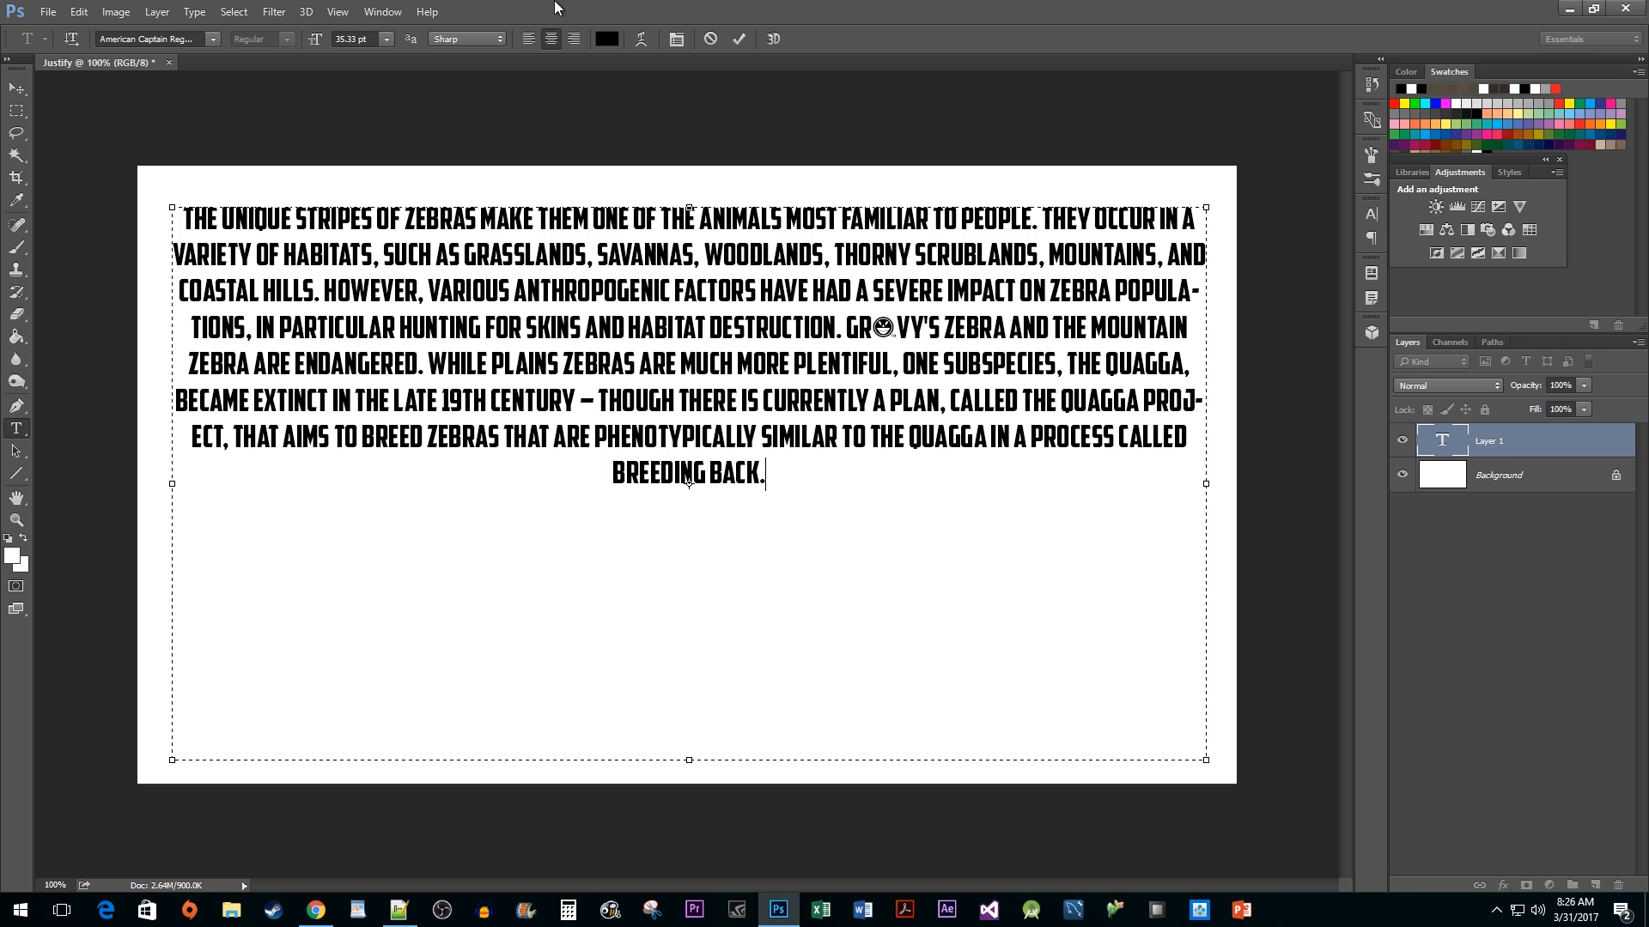
{"action": "mouse_move", "coordinate": [649, 108]}
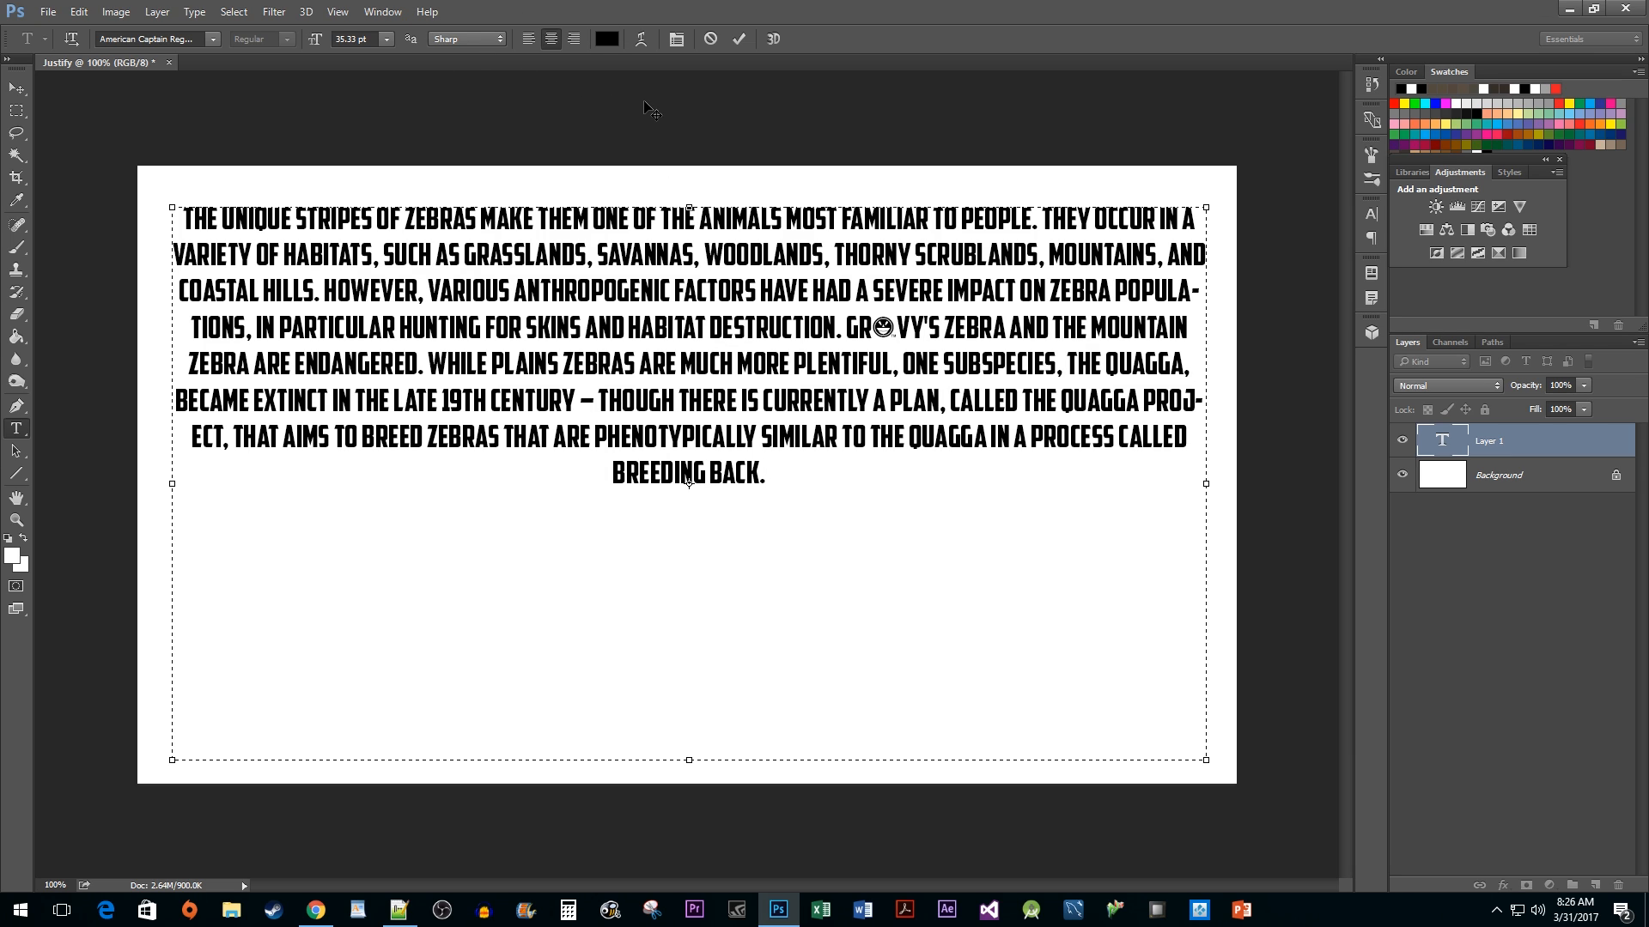
Show the Paragraph panel's alignment options for the zebra text
{"action": "left_click", "coordinate": [768, 474]}
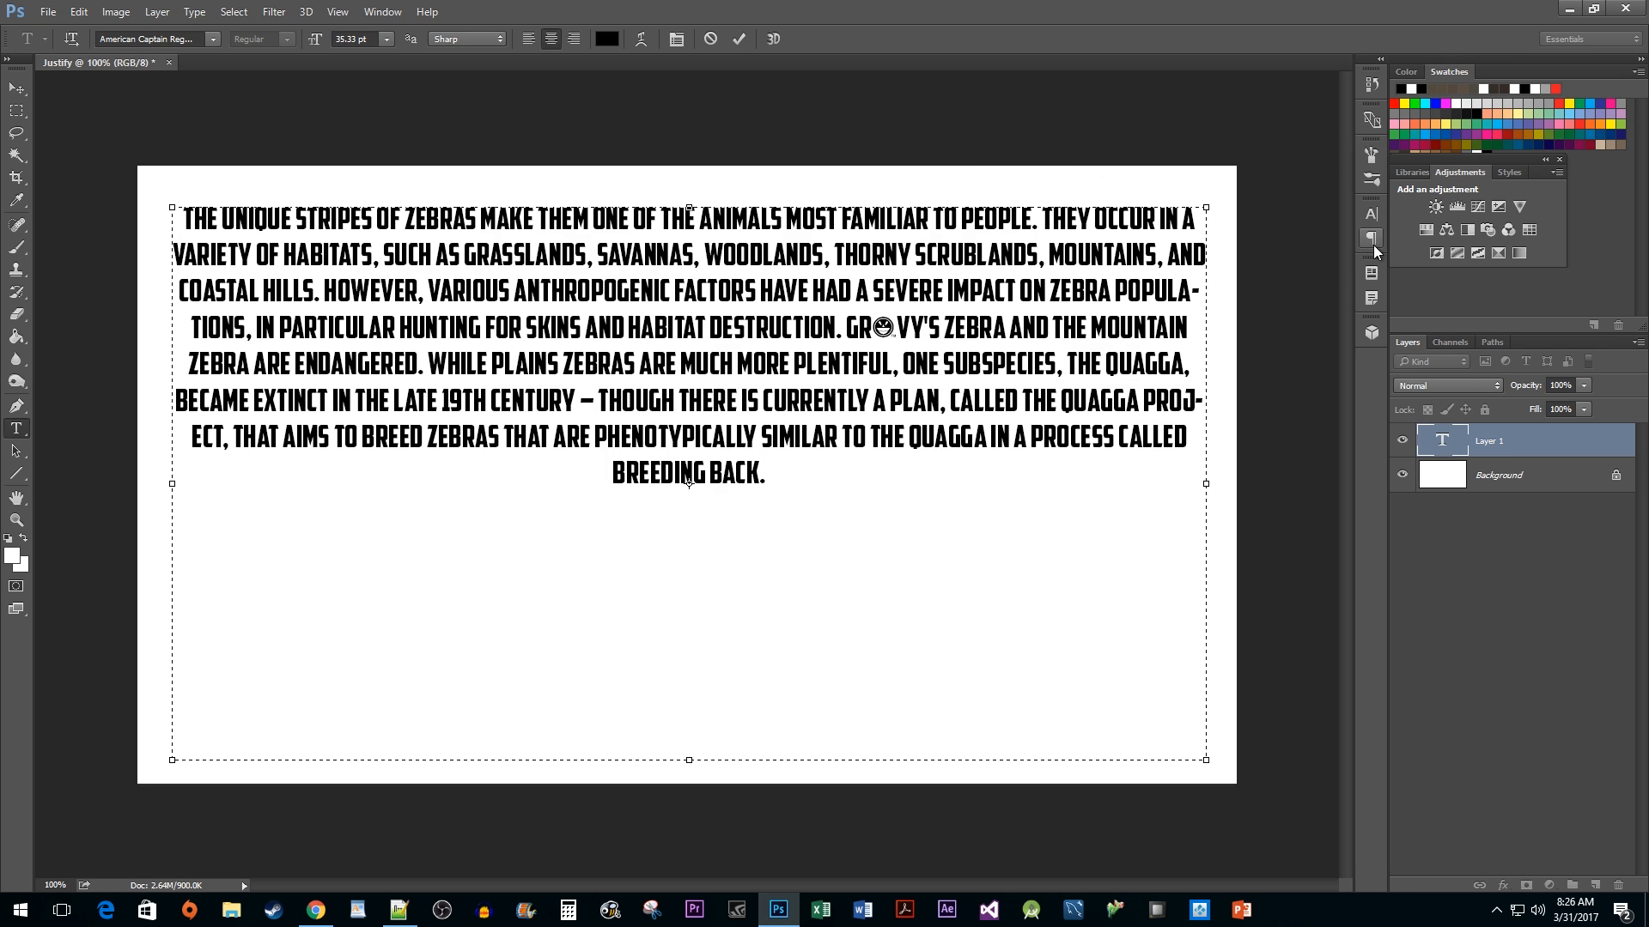
{"action": "left_click", "coordinate": [1373, 215]}
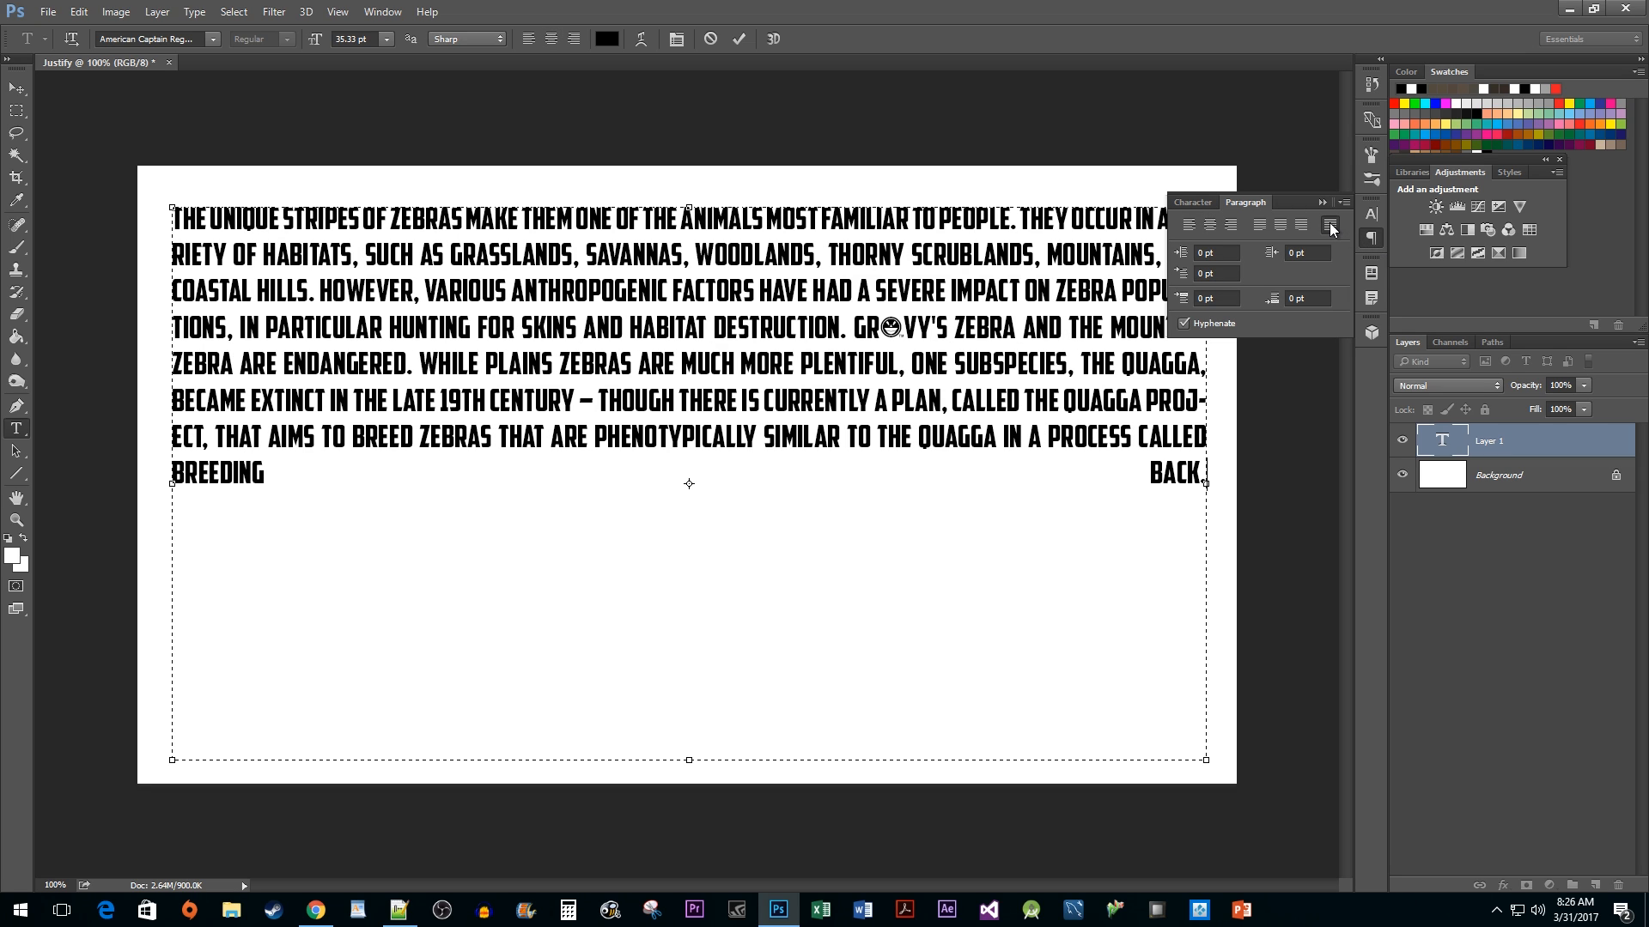
{"action": "left_click", "coordinate": [1256, 225]}
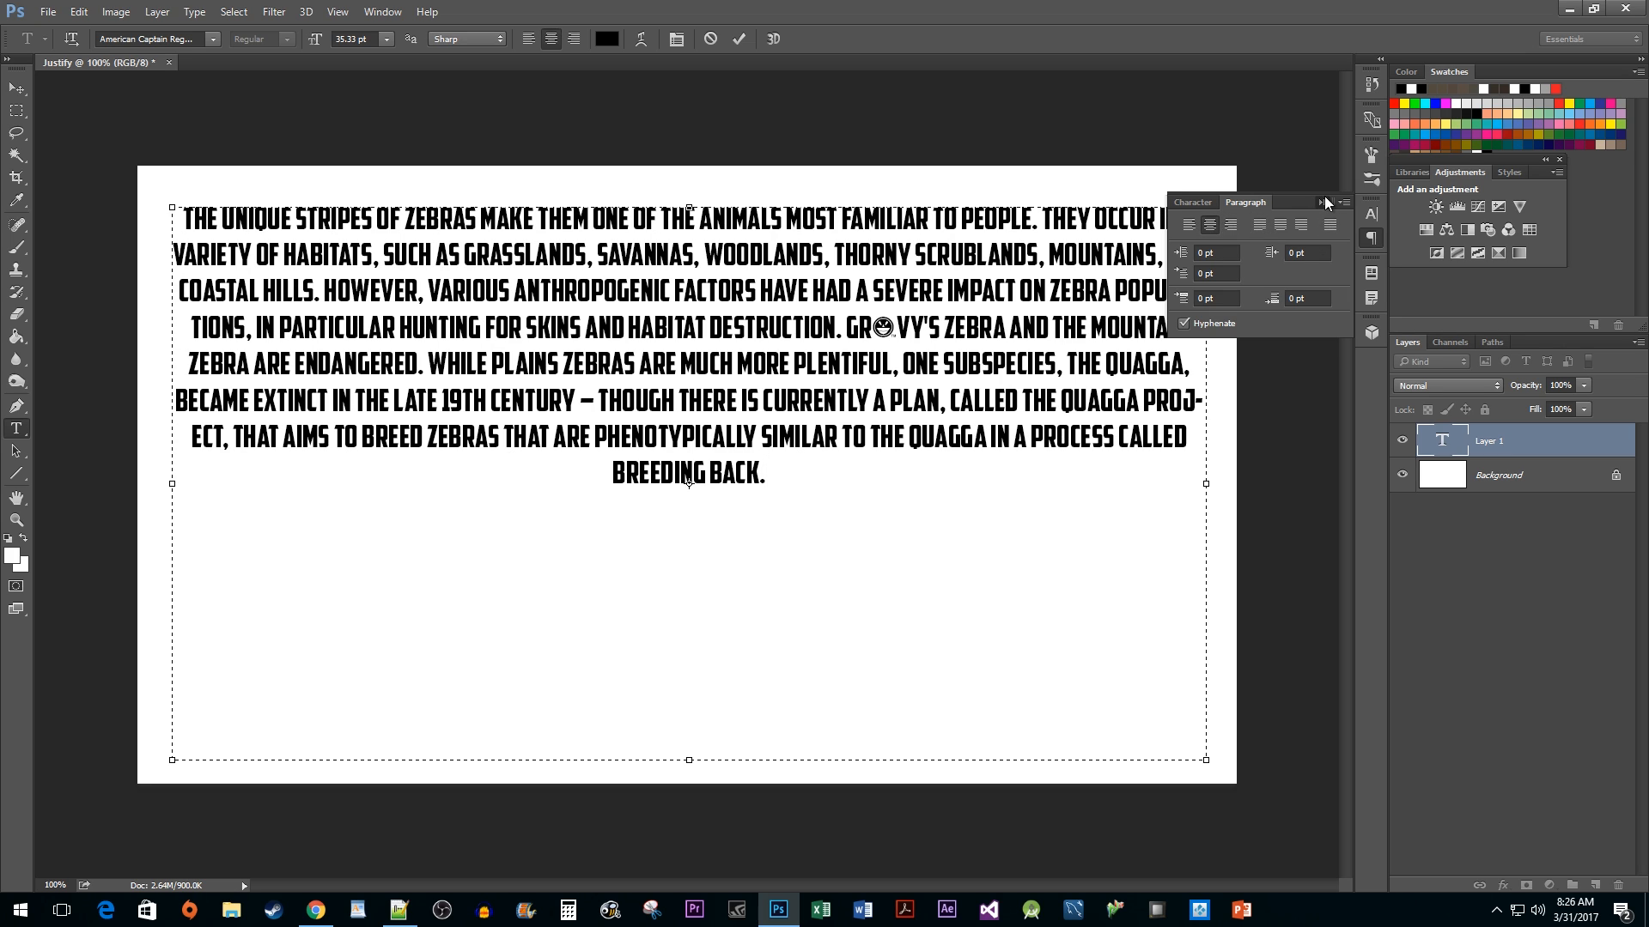
Apply Justify Last Left to the zebra paragraph via the Paragraph panel
{"action": "left_click", "coordinate": [1322, 202]}
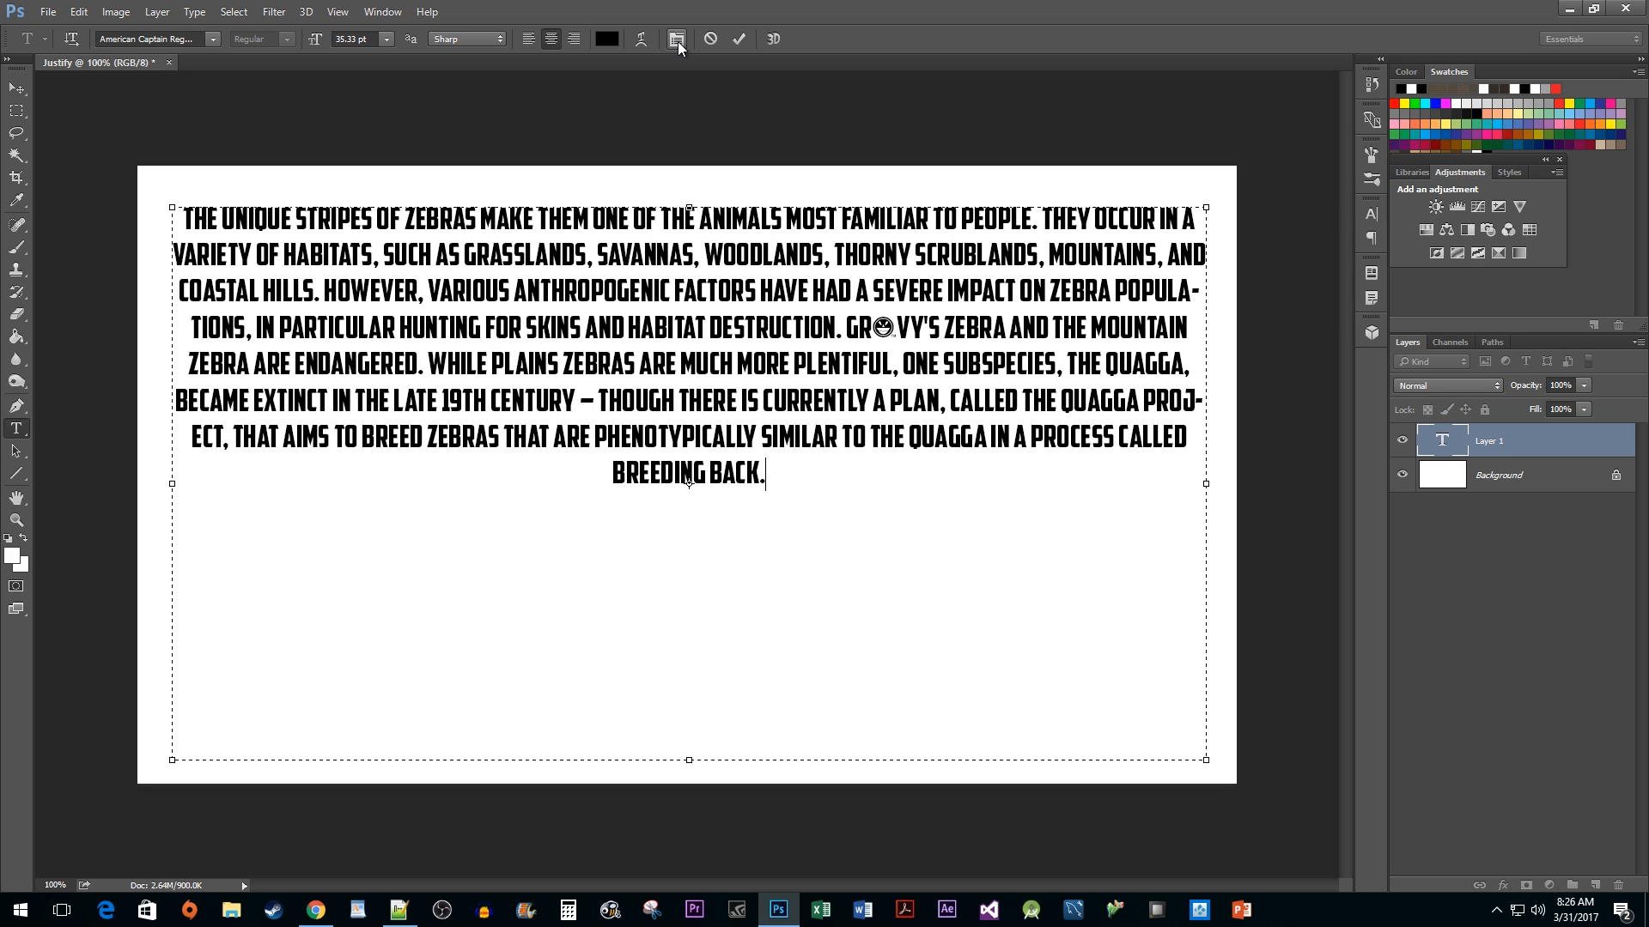
{"action": "left_click", "coordinate": [1370, 213]}
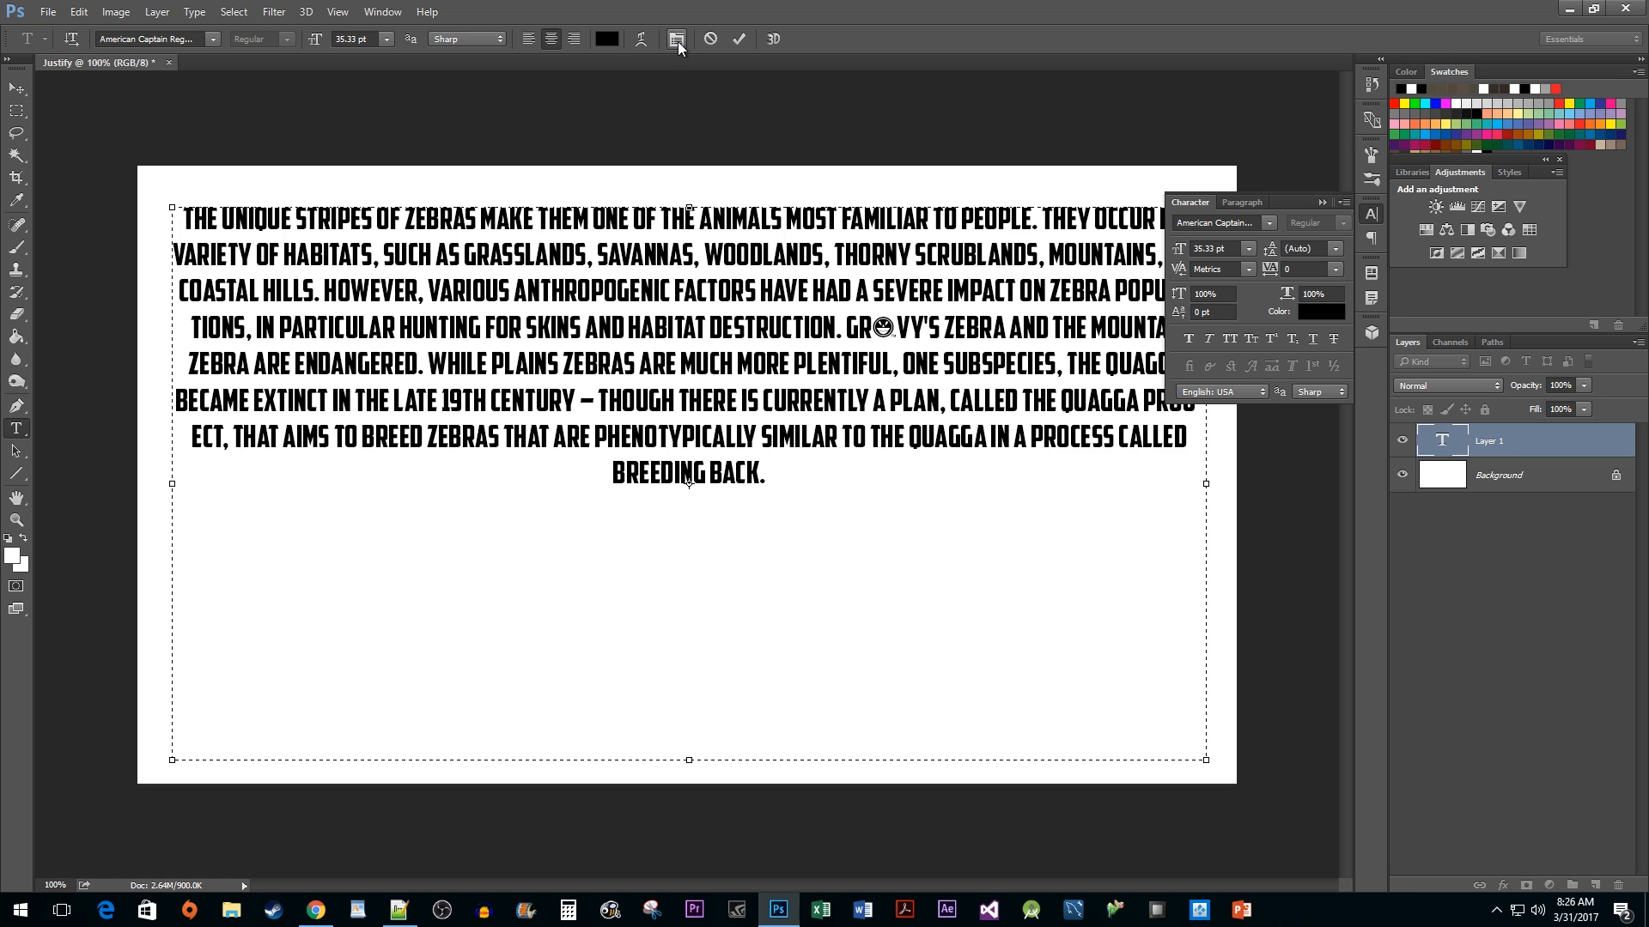
{"action": "left_click", "coordinate": [1242, 203]}
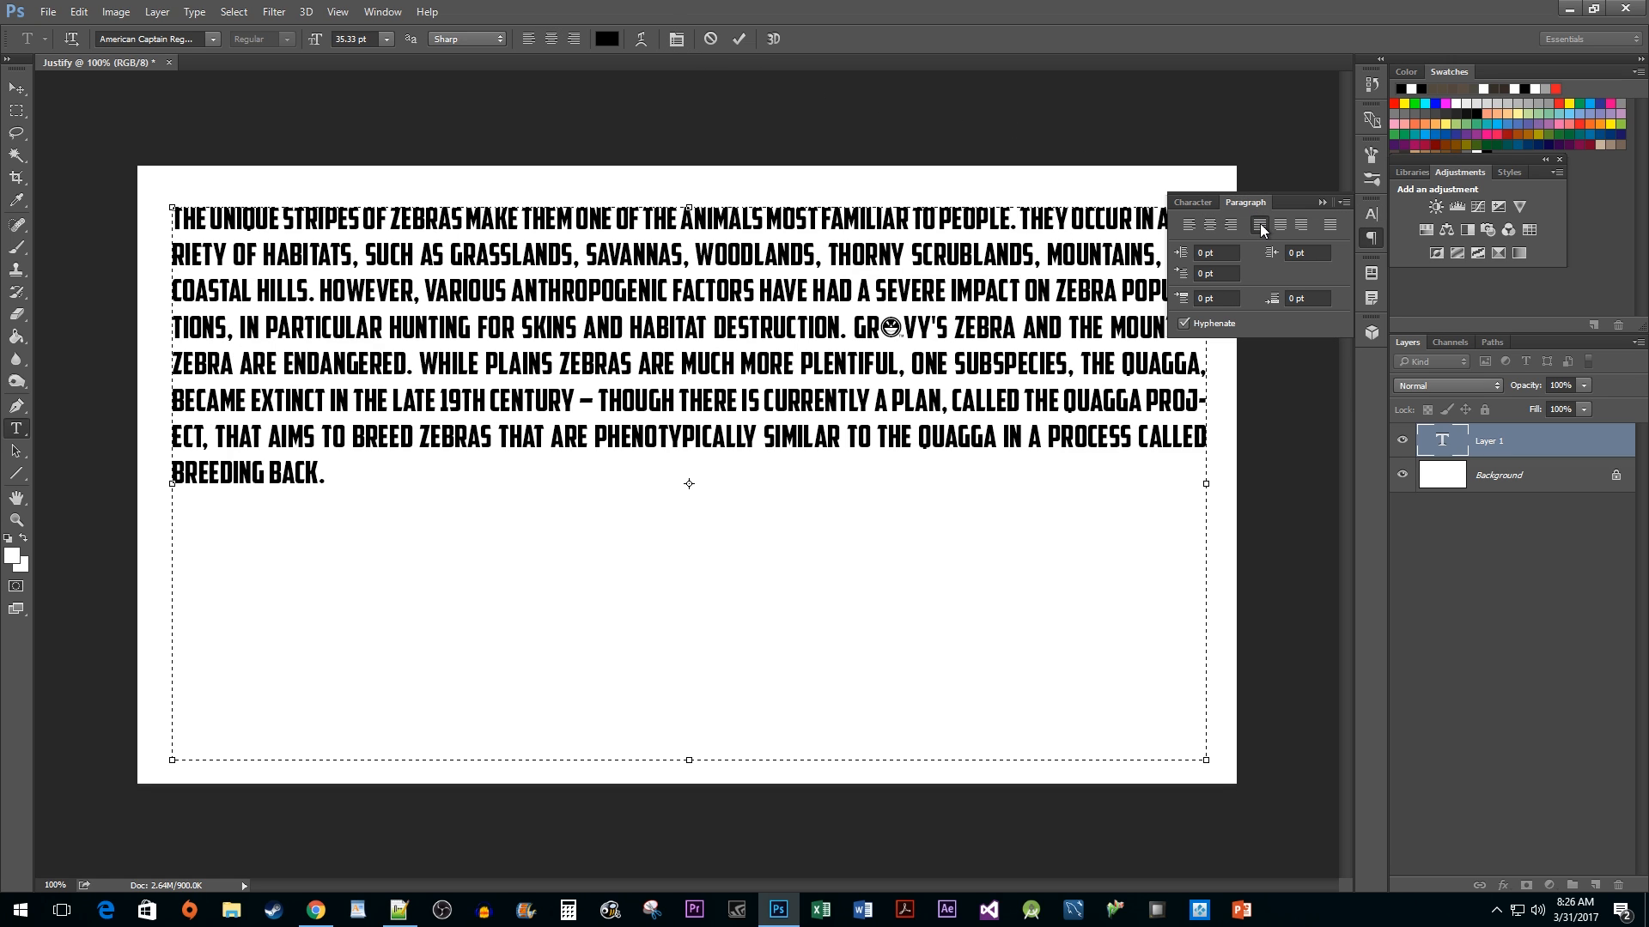
{"action": "mouse_move", "coordinate": [1259, 225]}
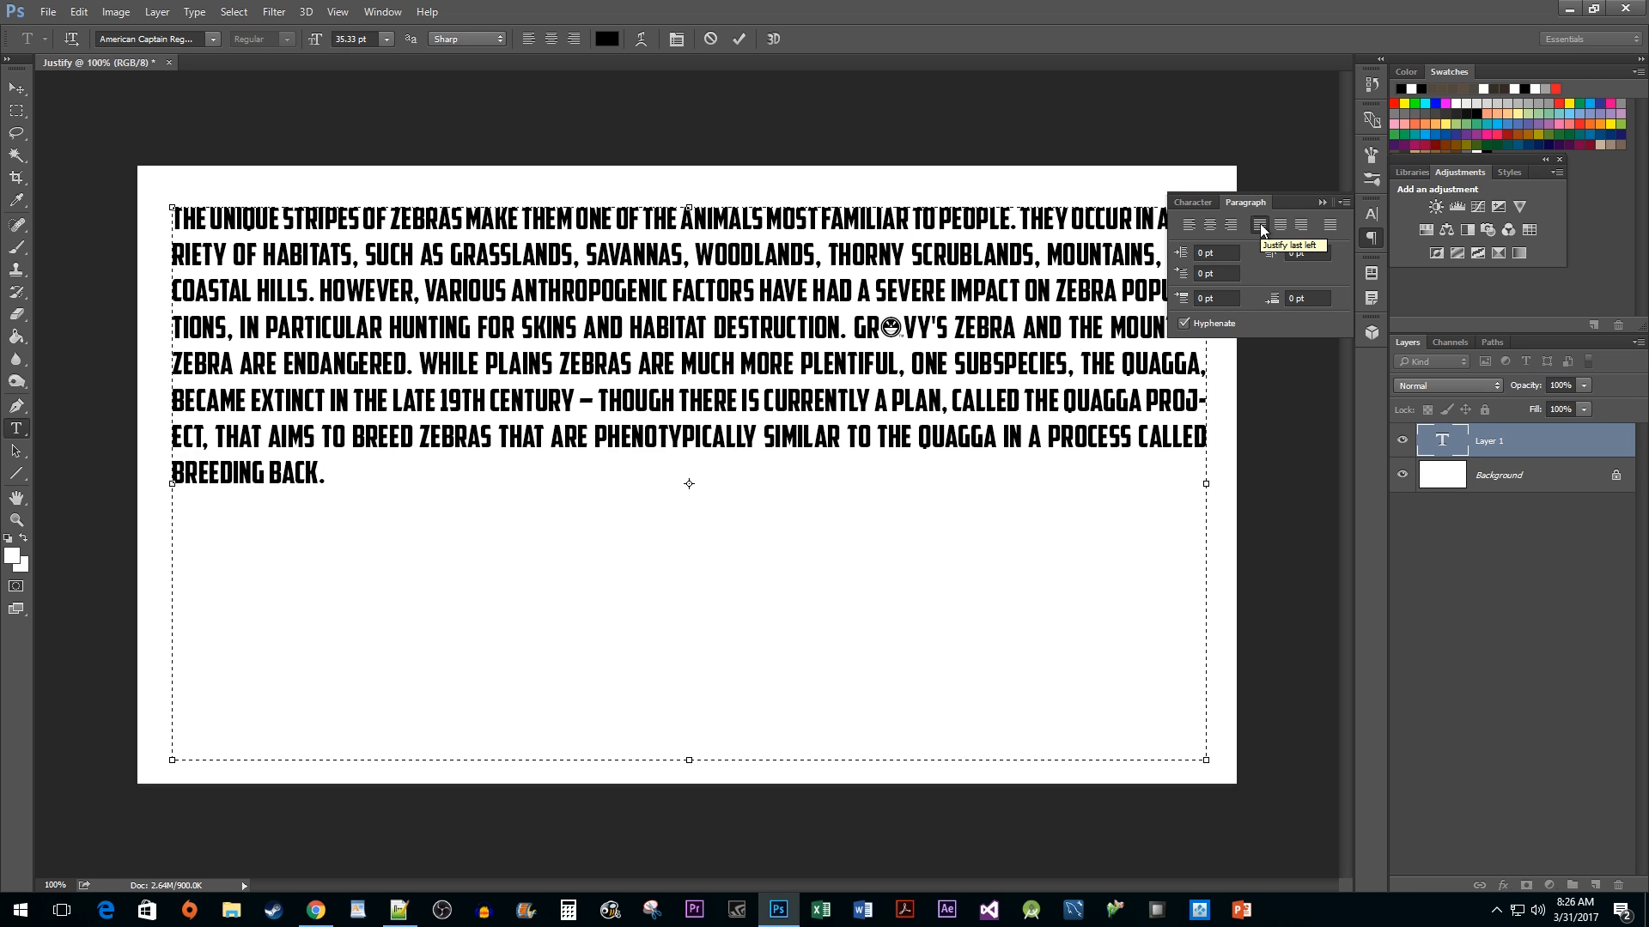